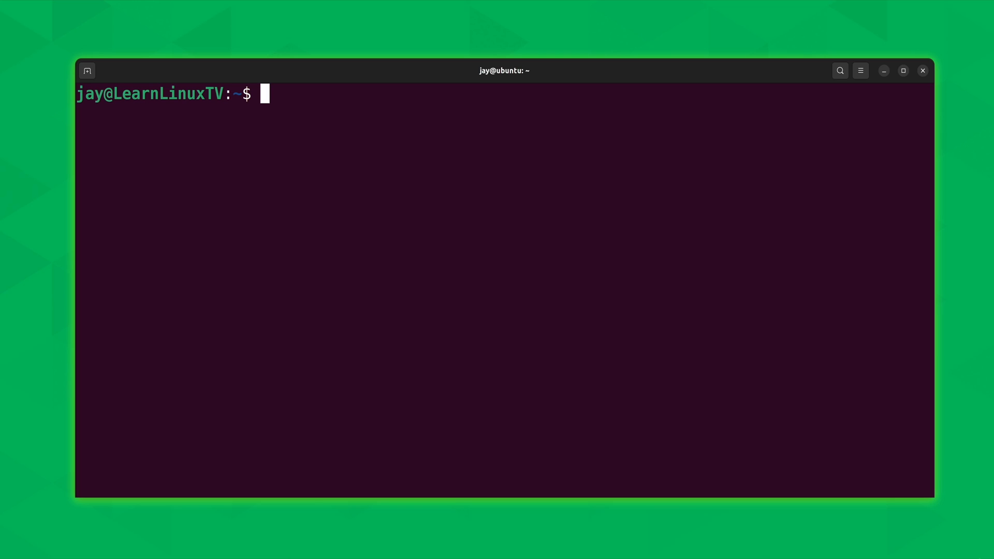
Type df at the prompt without running it.
text(df)
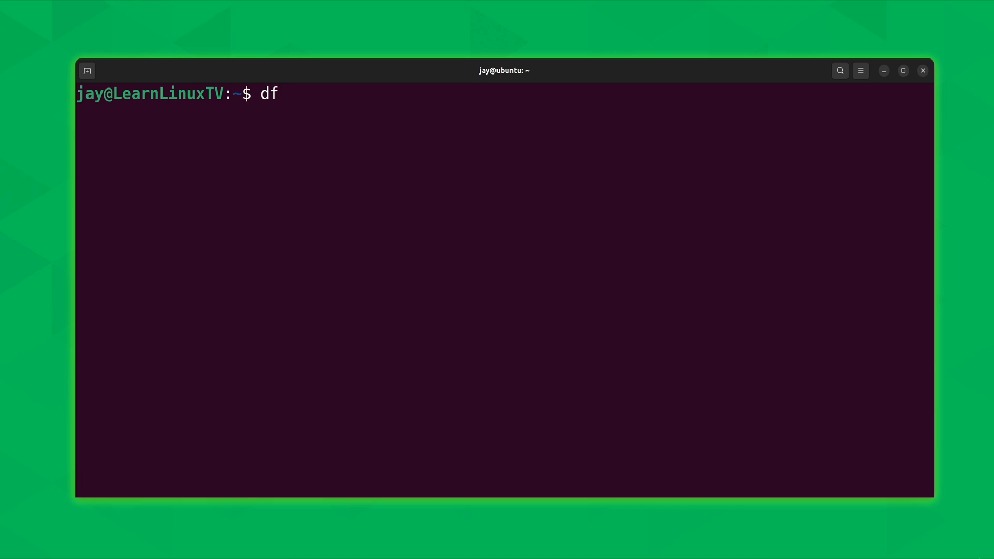
Add -h to df to show human-readable filesystem sizes.
text(-h)
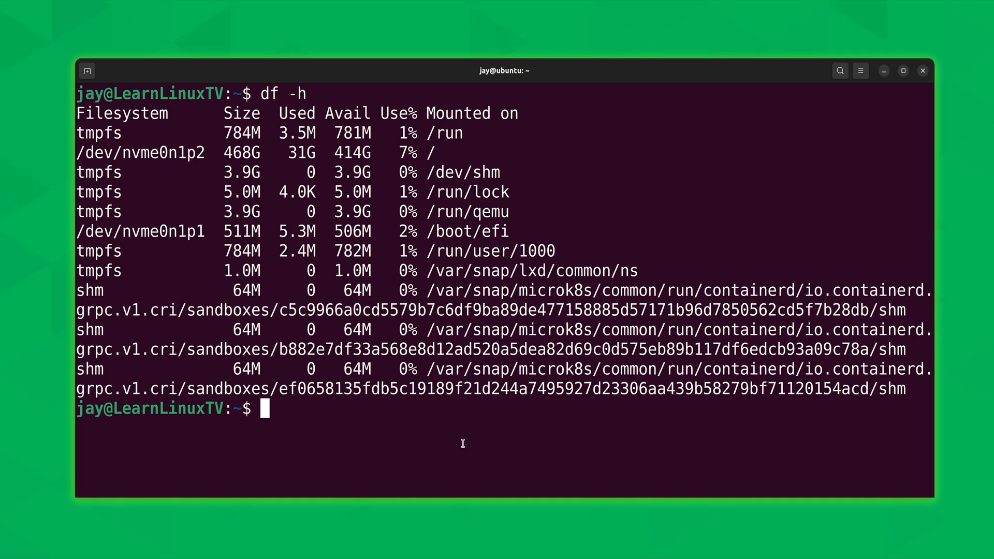
mouse_move(482, 429)
text(df -h)
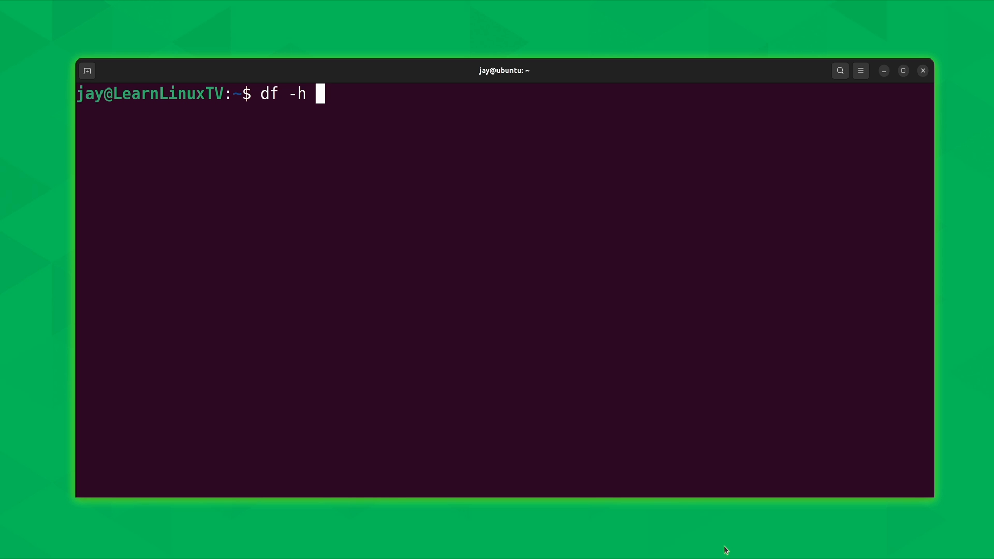
Add -T to the df command, then wipe the line.
text(-T)
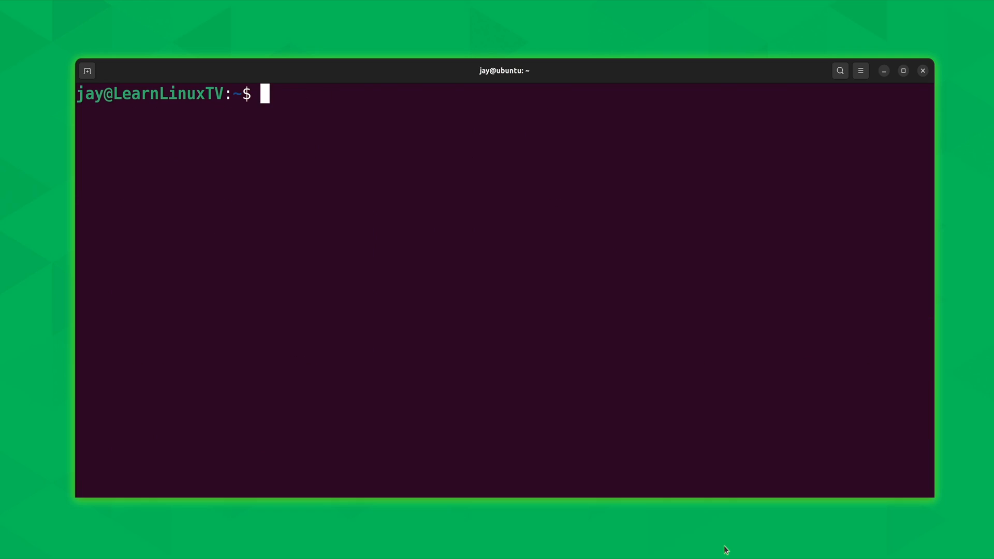
Rewrite 'df -h -T' as the combined 'df -hT'.
text(df -h -T)
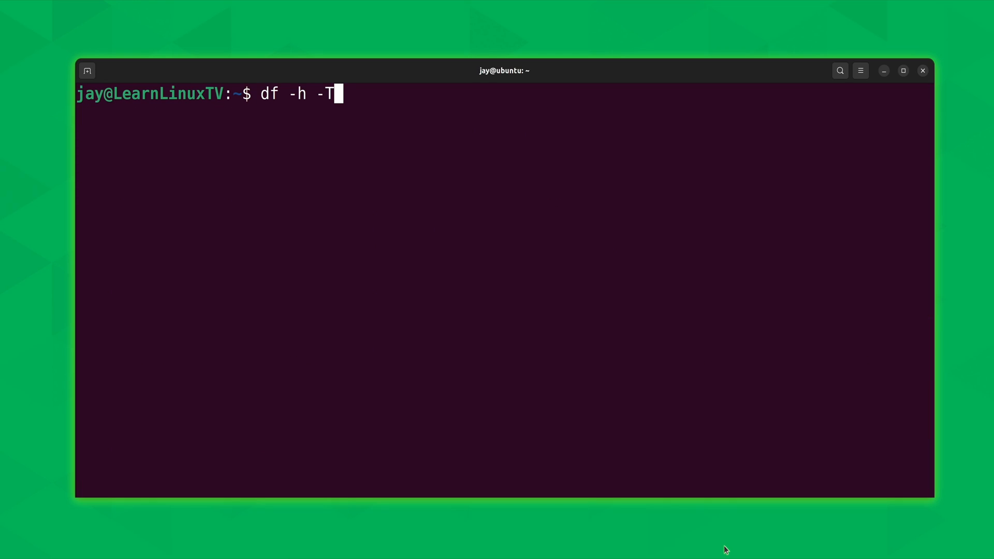
key(BackSpace)
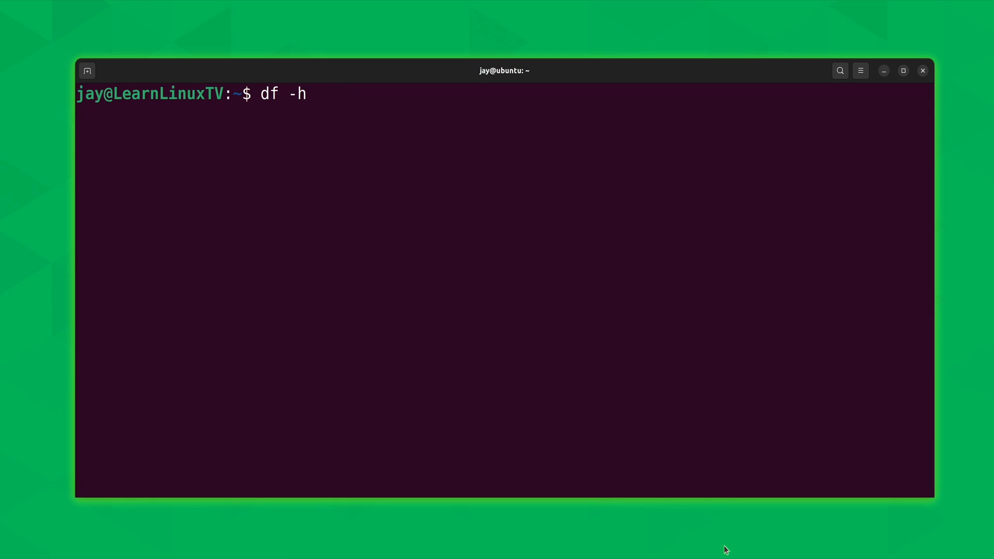
text(T)
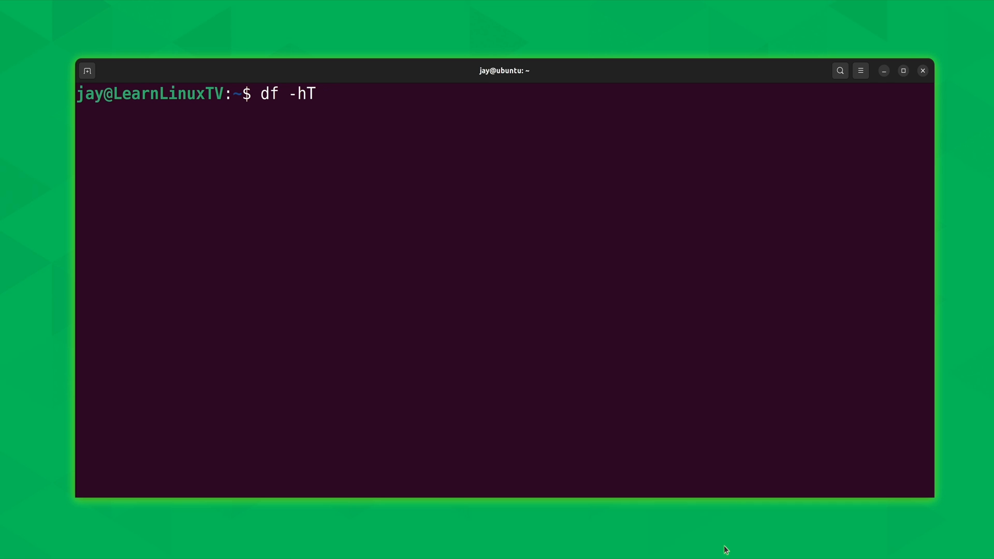
Run 'df -hT -x tmpfs' to exclude tmpfs filesystems.
text(-x)
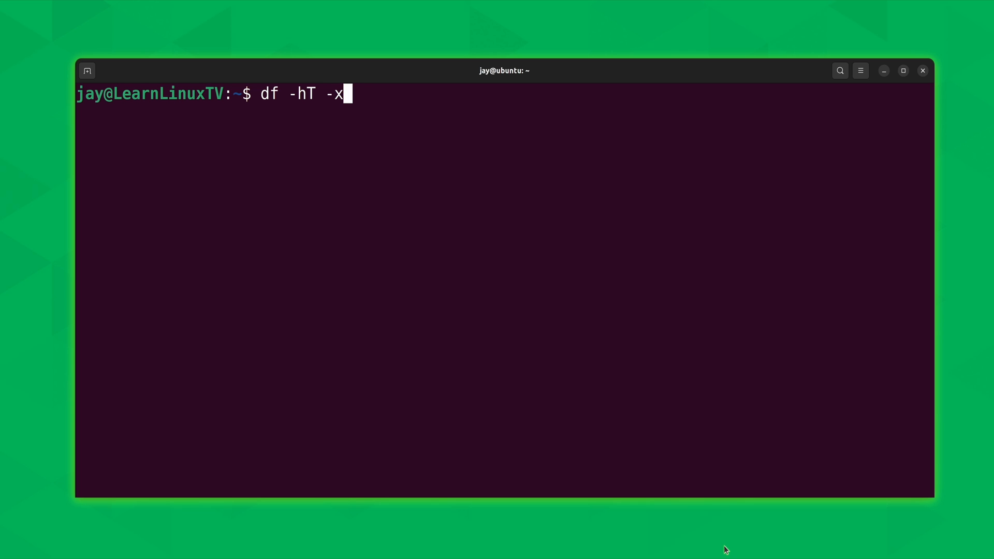
text(tmp)
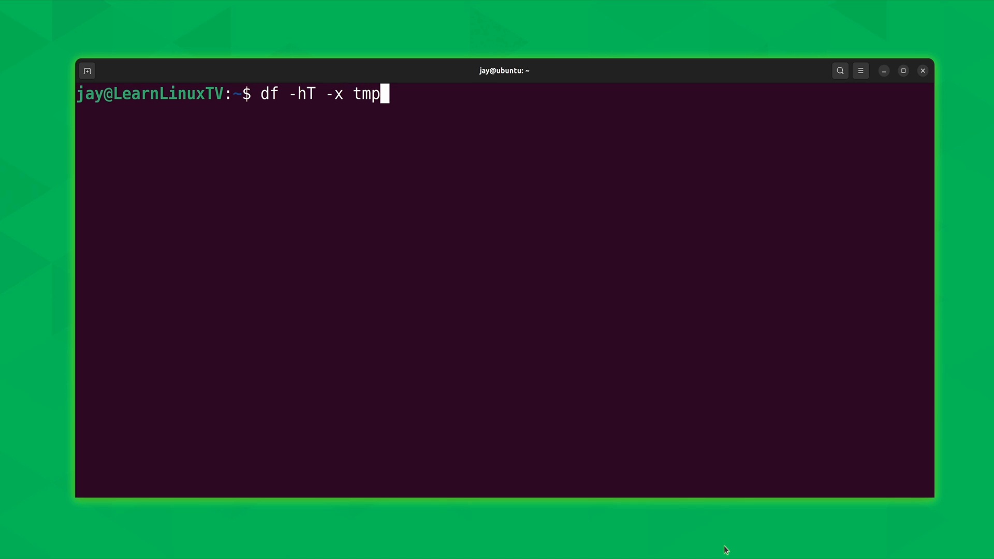
text(fs)
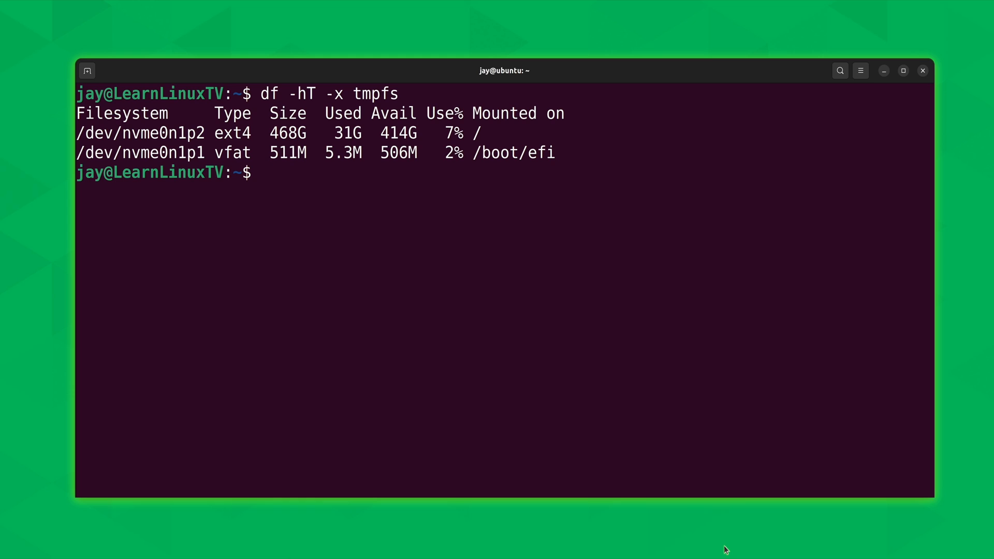
Run 'df -hT -x ext4' to exclude ext4 filesystems.
text(df -hT -x)
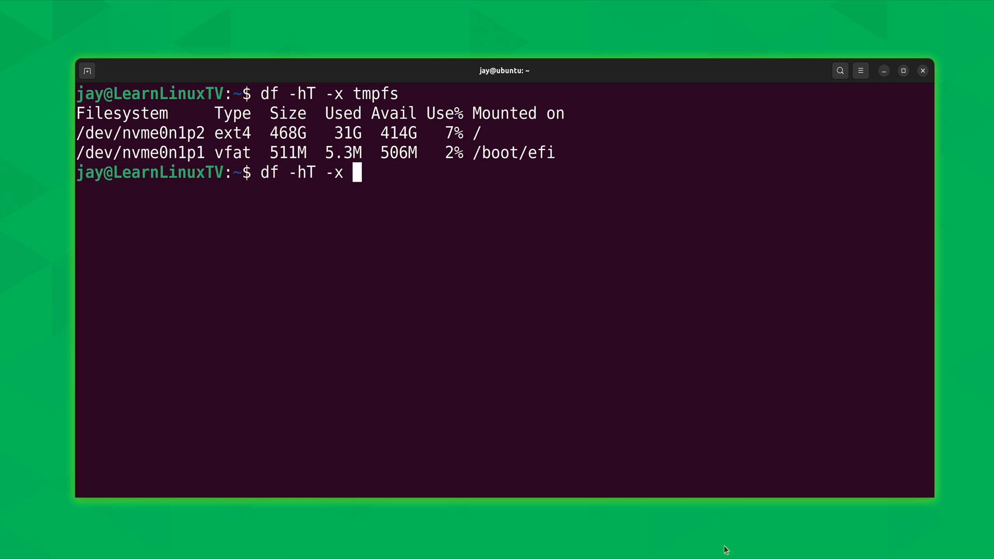
text(ext4)
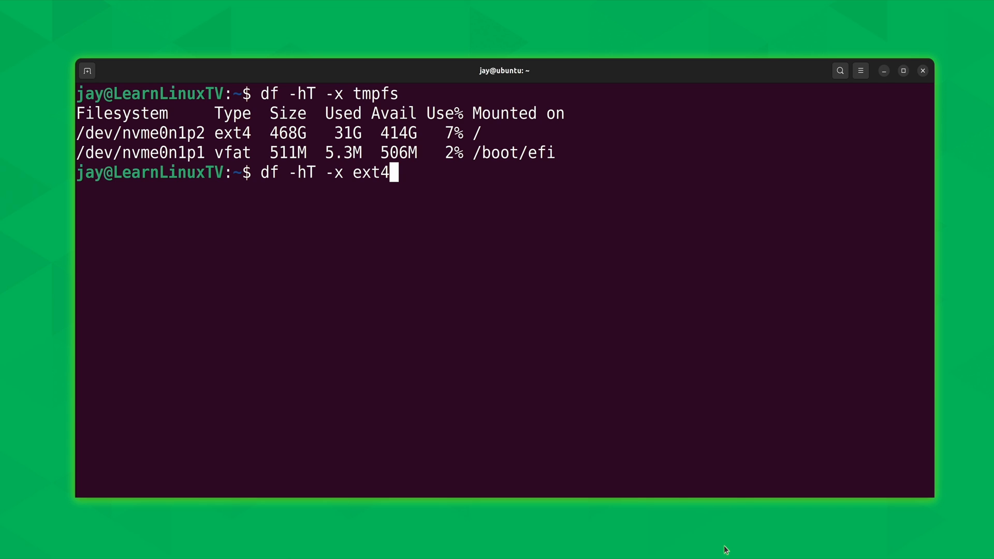
key(Return)
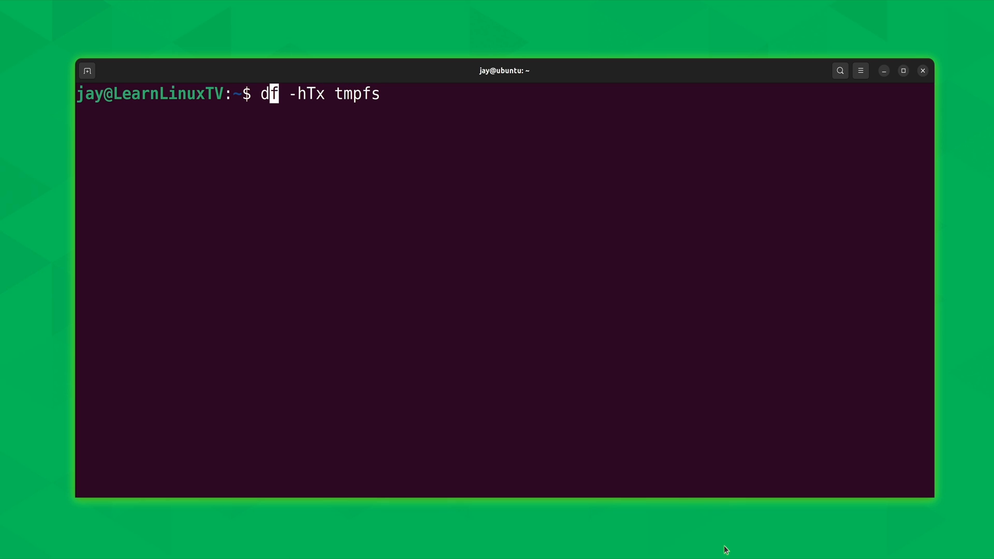
Run 'watch df -hTx tmpfs' for a two-second refreshing report.
text(watch)
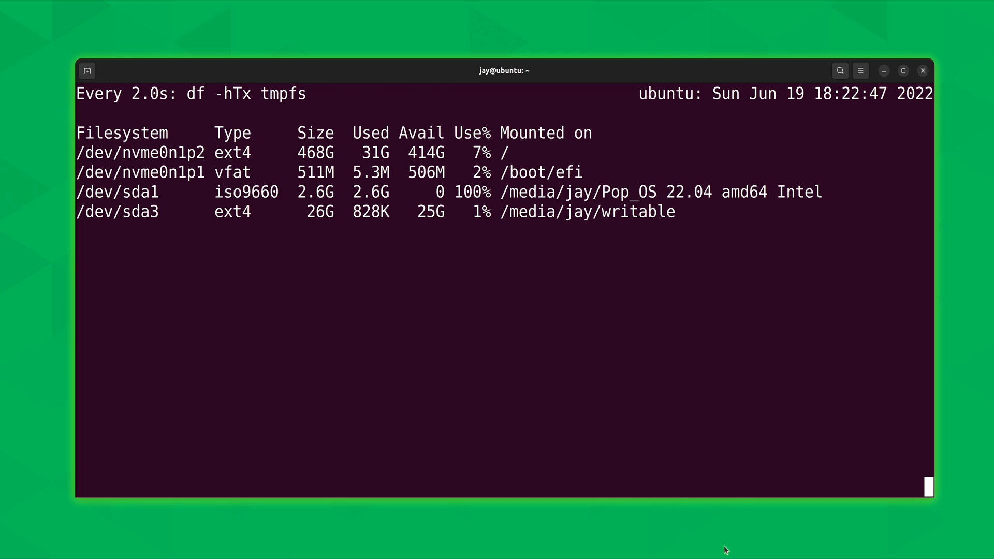
End watch and unmount /dev/sda1 and /dev/sda3.
key(ctrl+c)
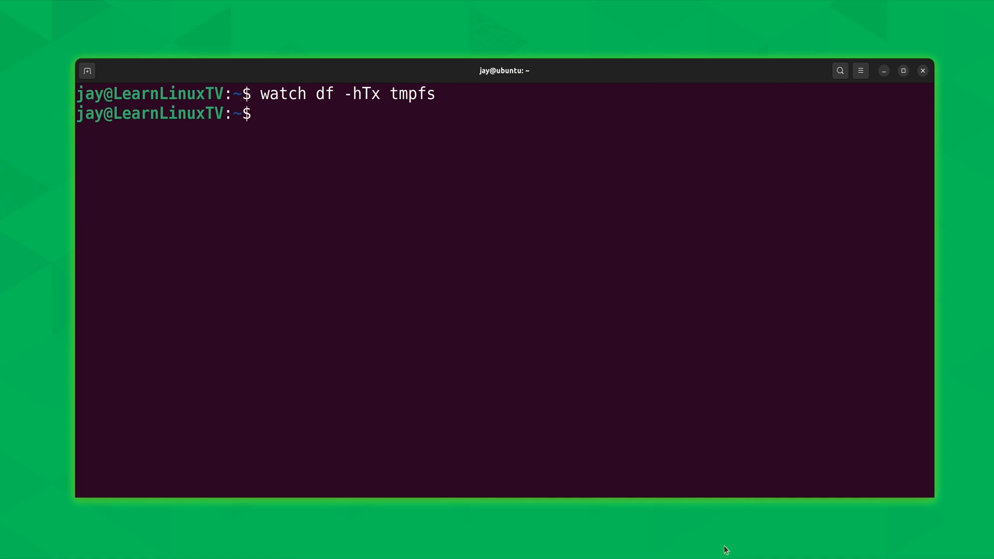
text(umount /dev/sda1)
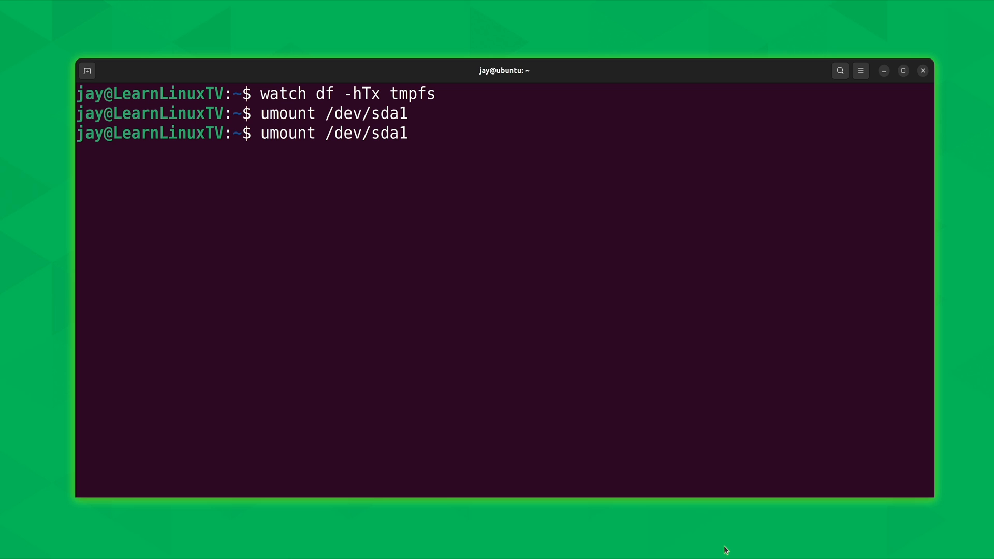
text(3)
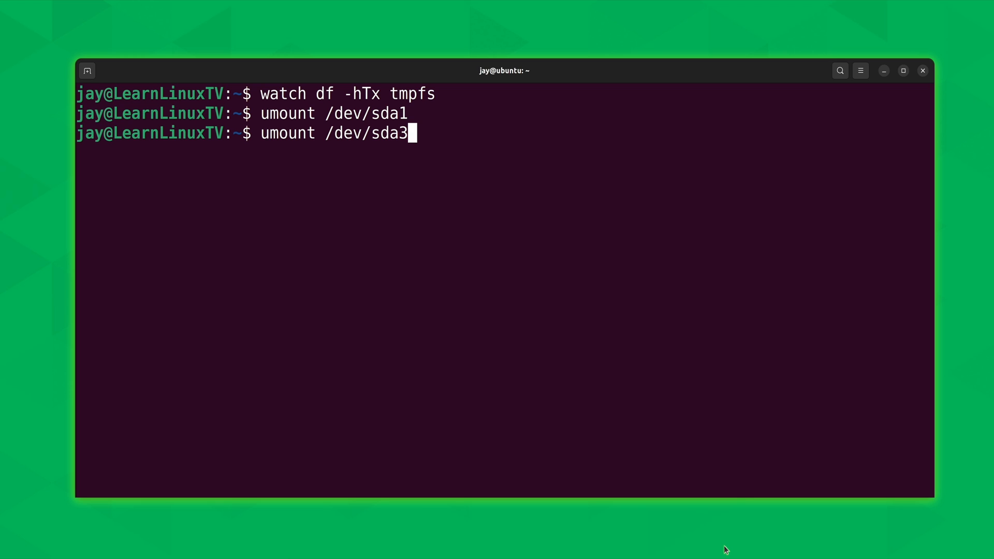
key(ctrl+l)
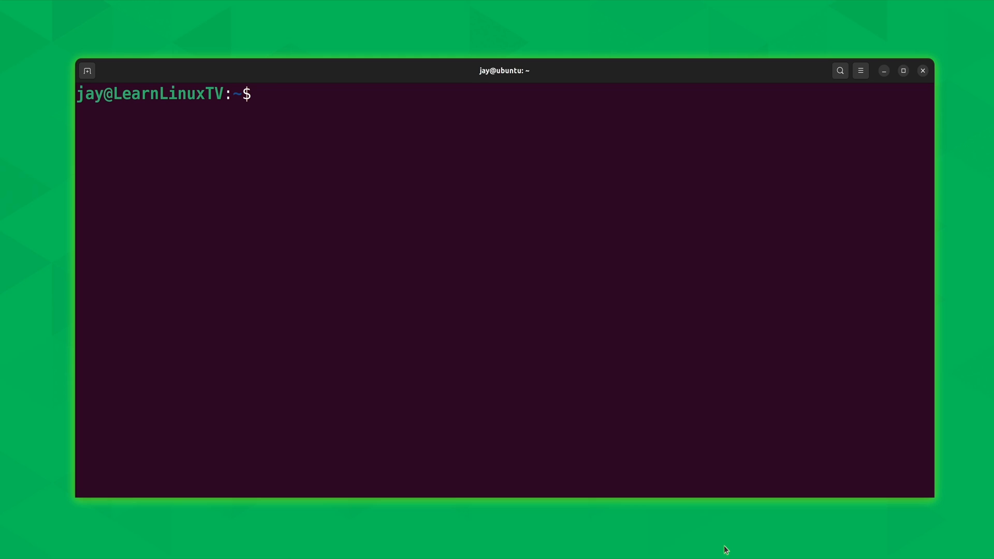
Type df -h, clear, then enter 'du' at the prompt.
text(df -h)
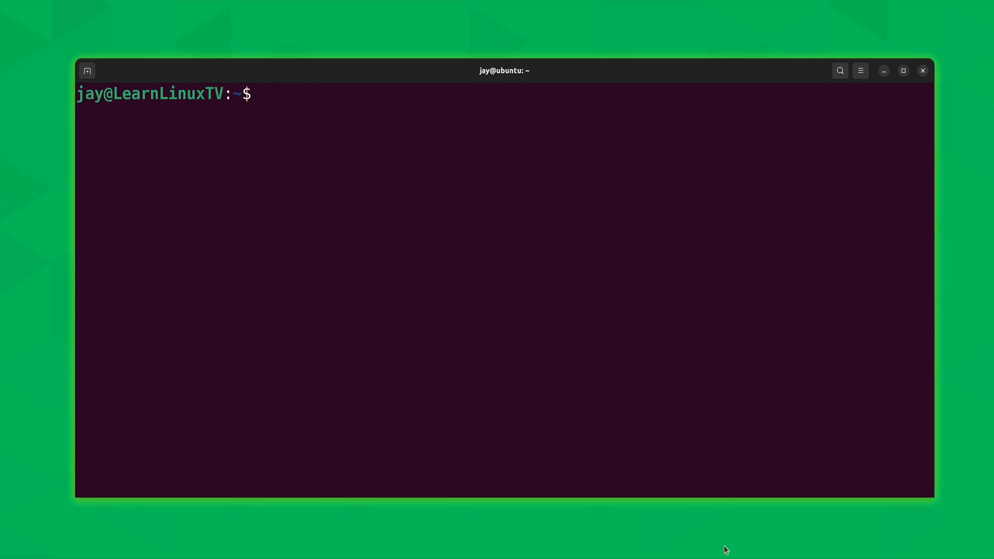
text(du)
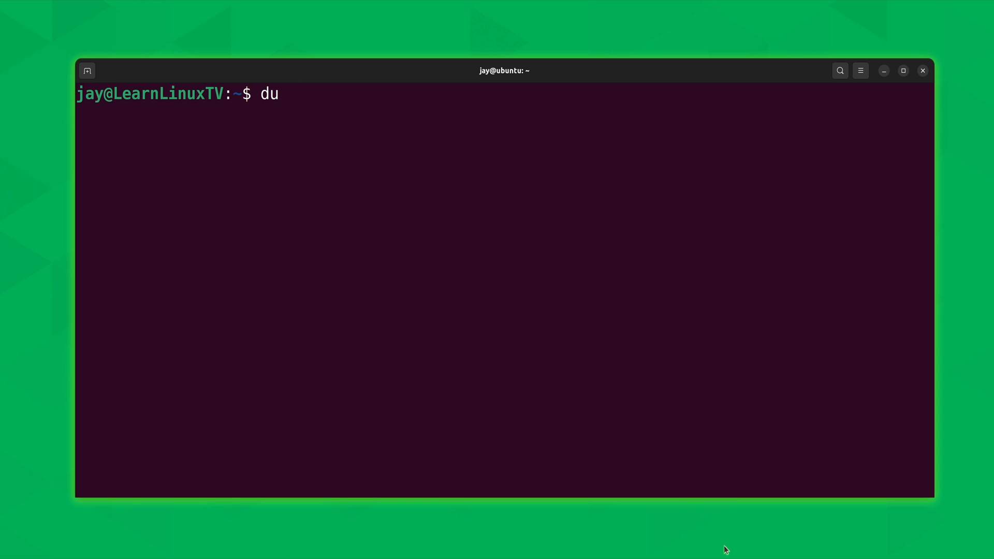
Run 'du /home/jay' on the home folder and clear the screen.
text(/home/)
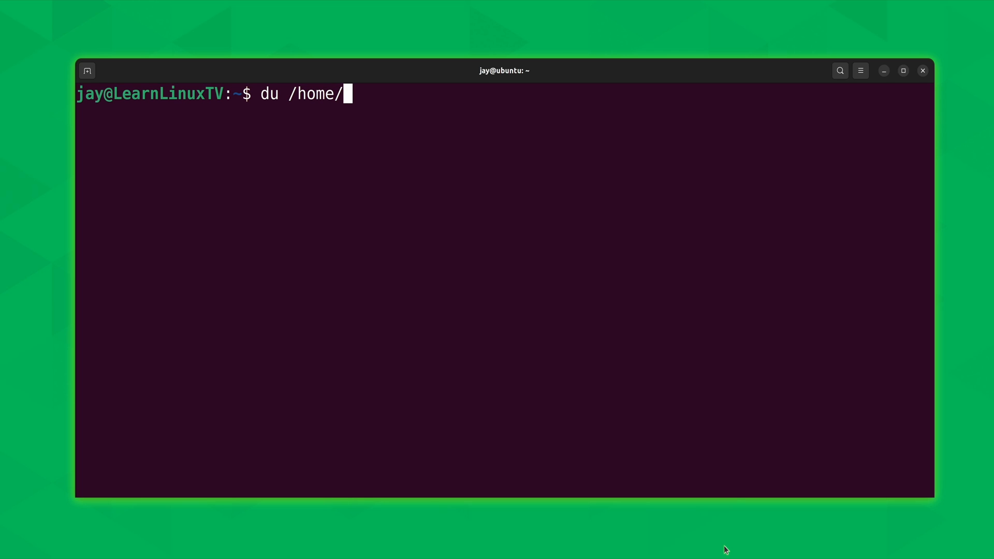
text(jay)
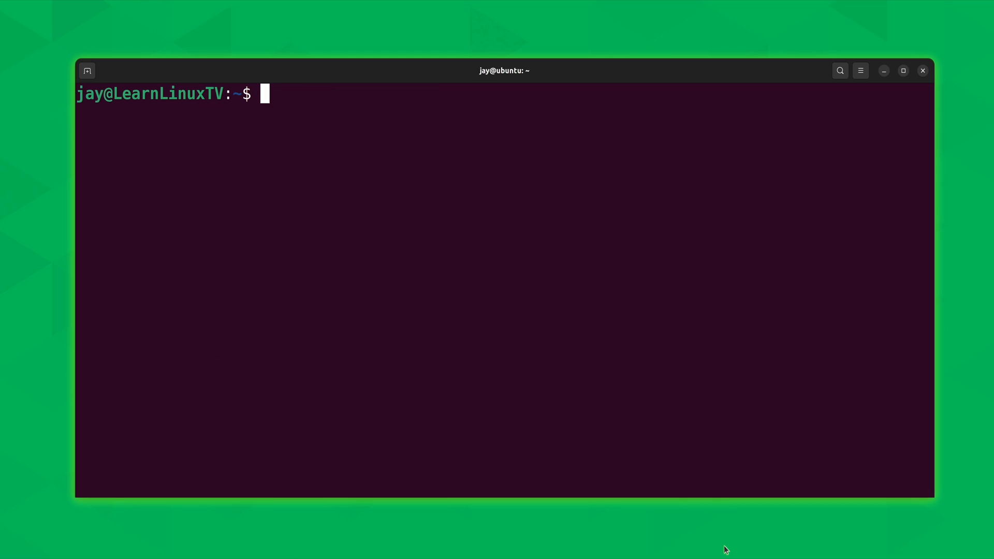
Rerun the home folder check as "du -h /home/jay" for human-readable sizes.
text(du /home/jay)
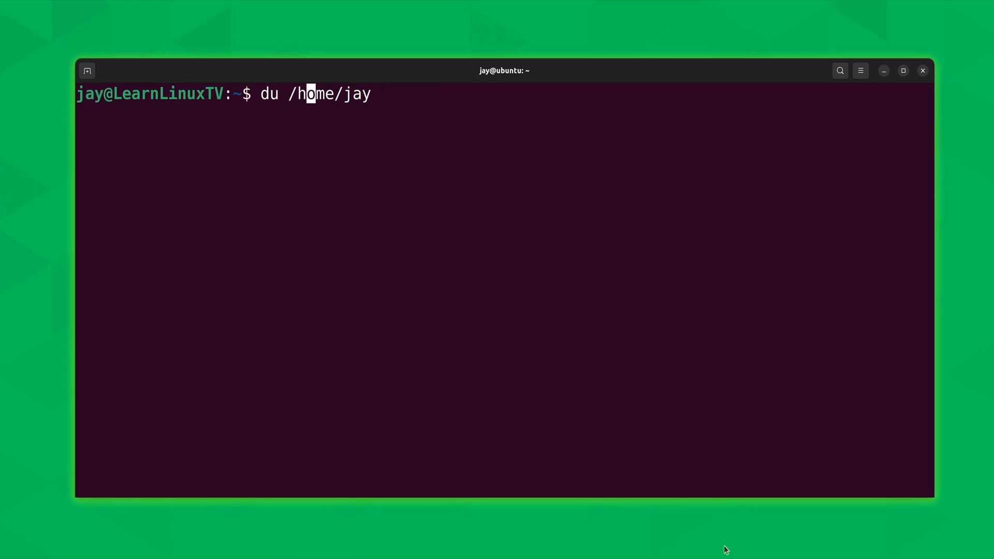
text(-)
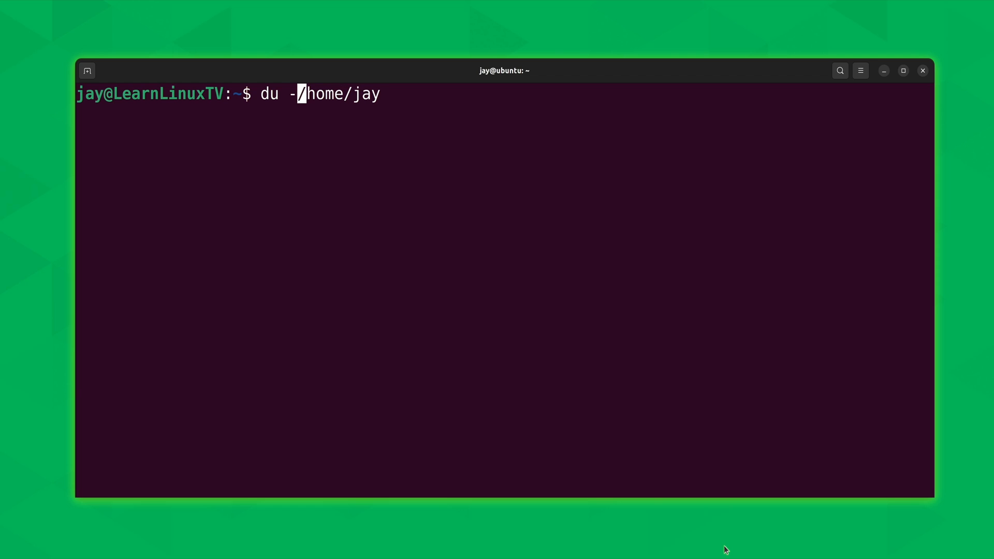
text(h)
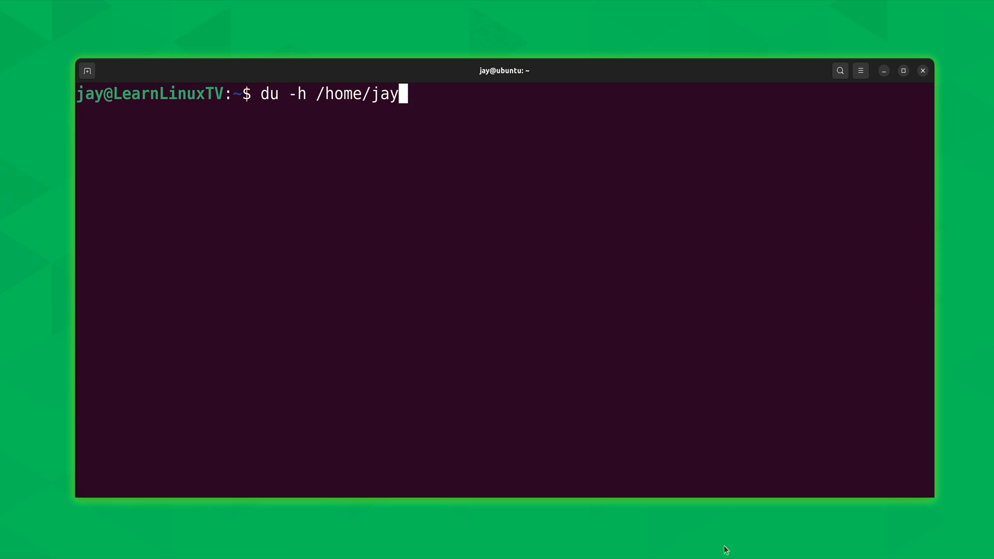
key(Return)
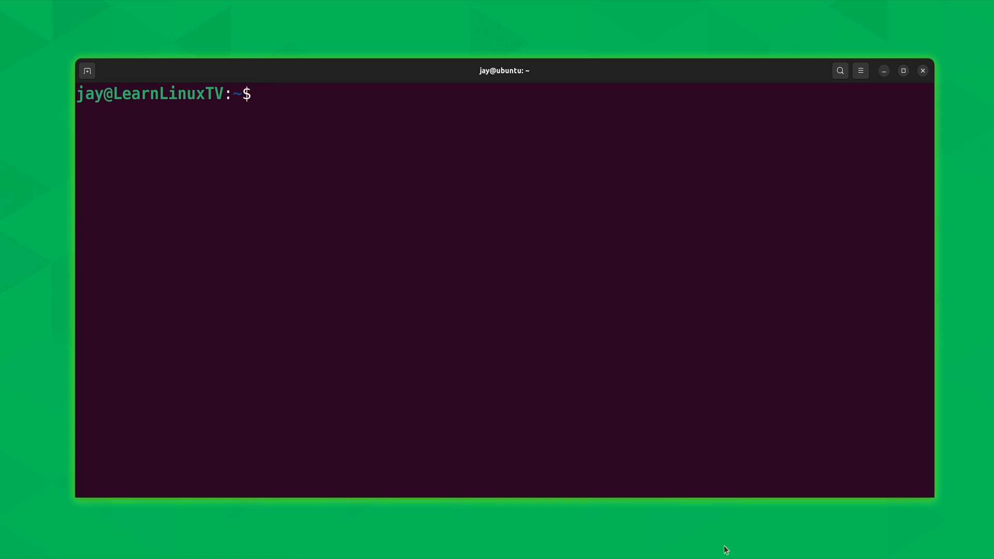
Compose "du -h --max-depth 1 /home/jay" to report sizes one level deep, then begin another du.
text(du)
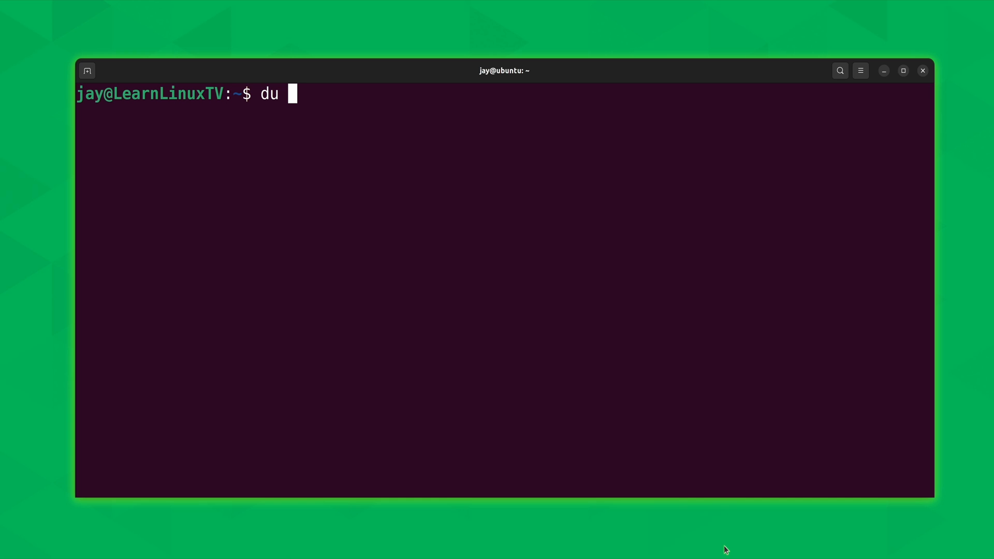
text(-h)
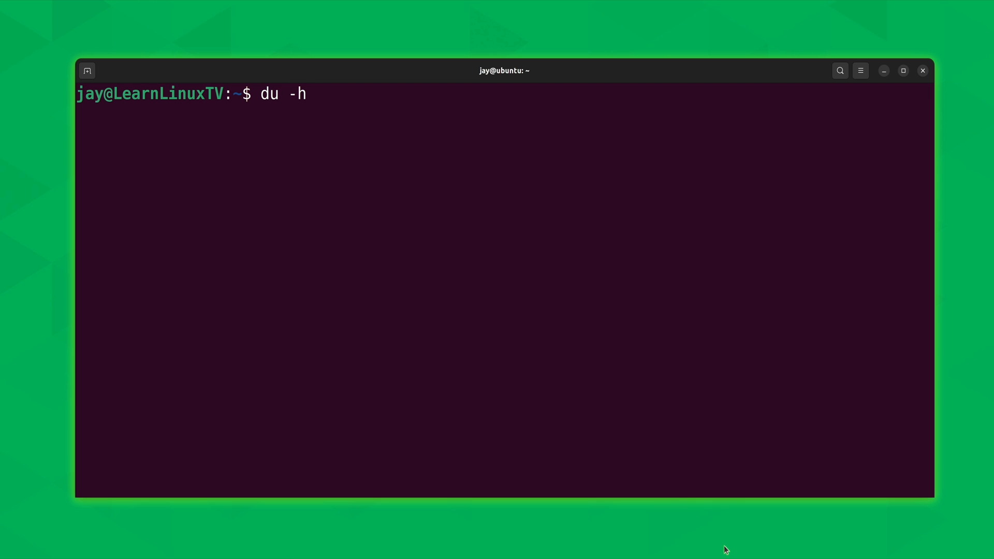
text(/home/jay)
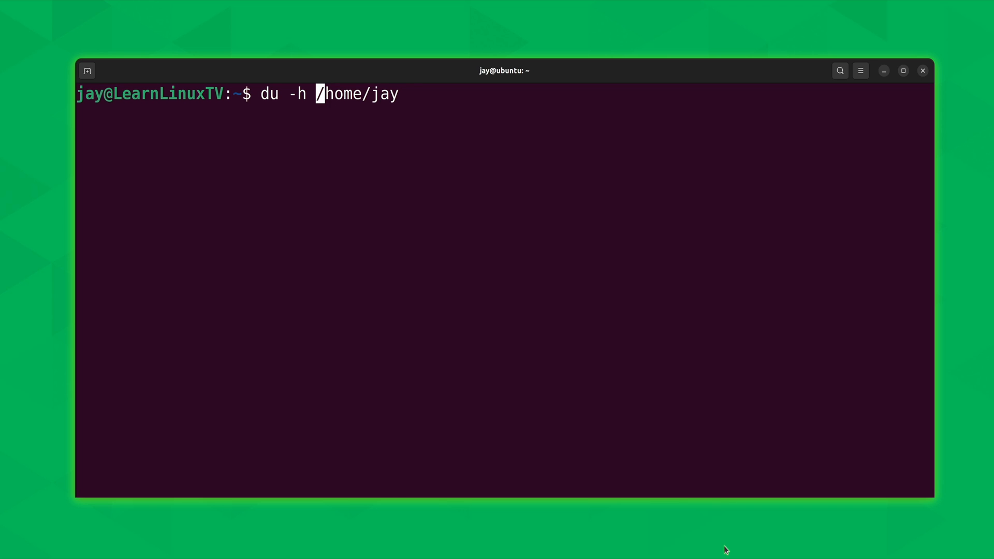
text(--max-)
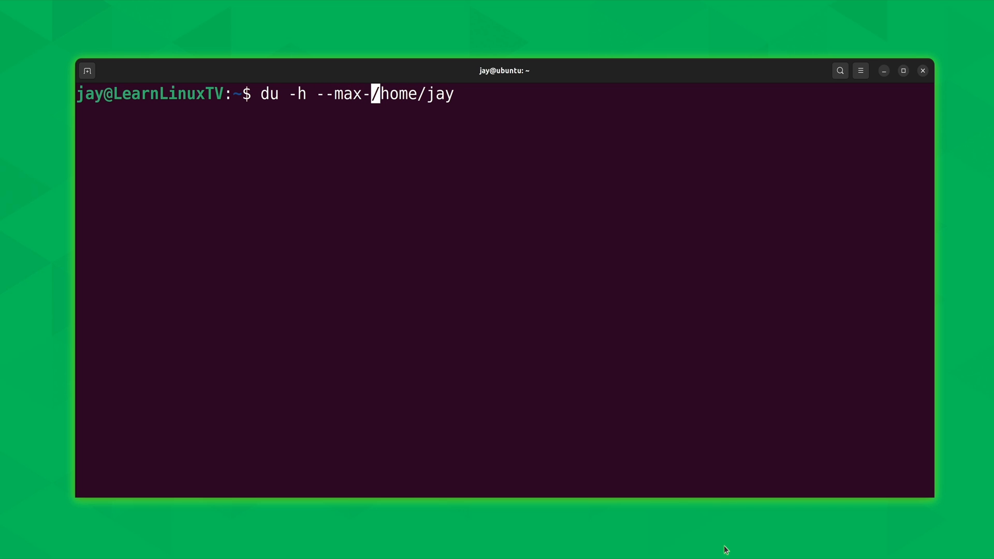
text(depth)
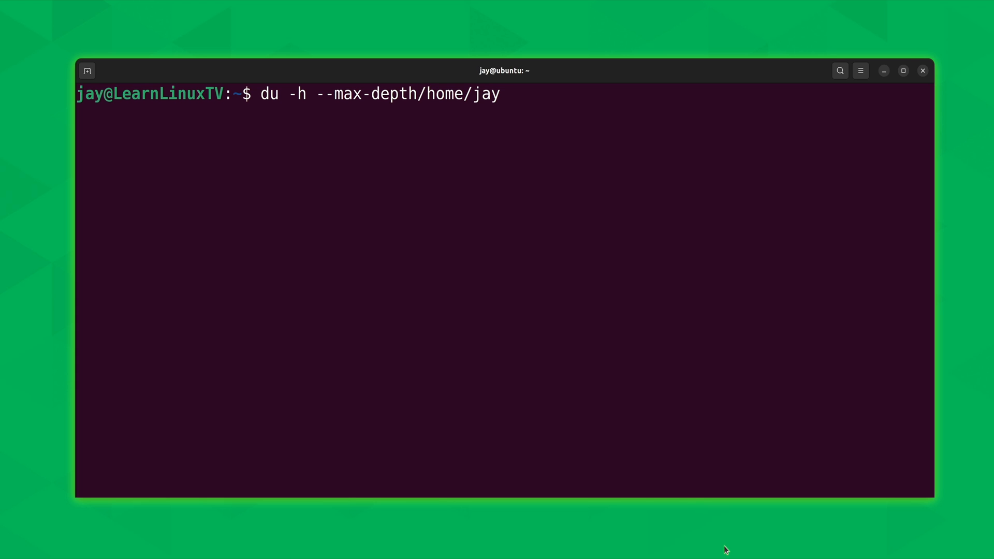
text(1)
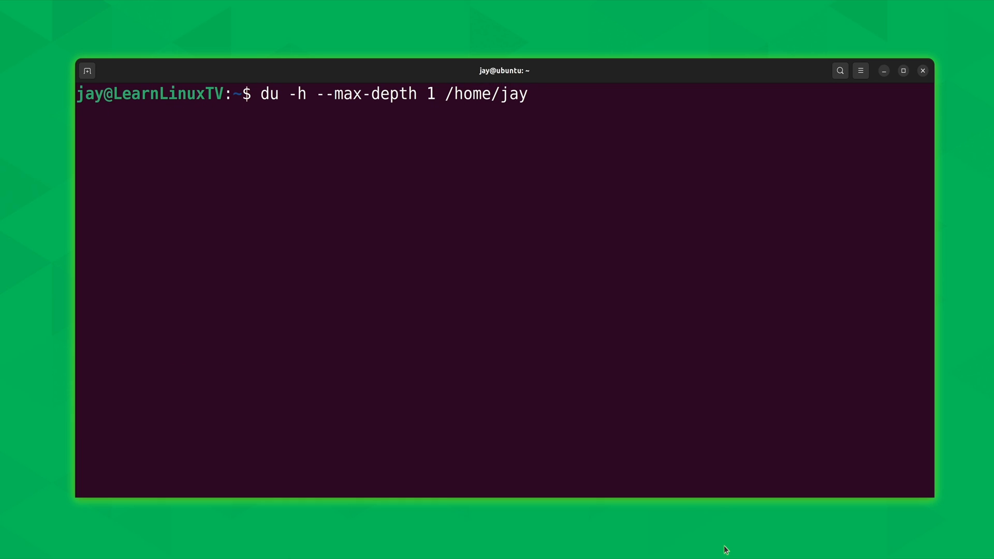
text(2)
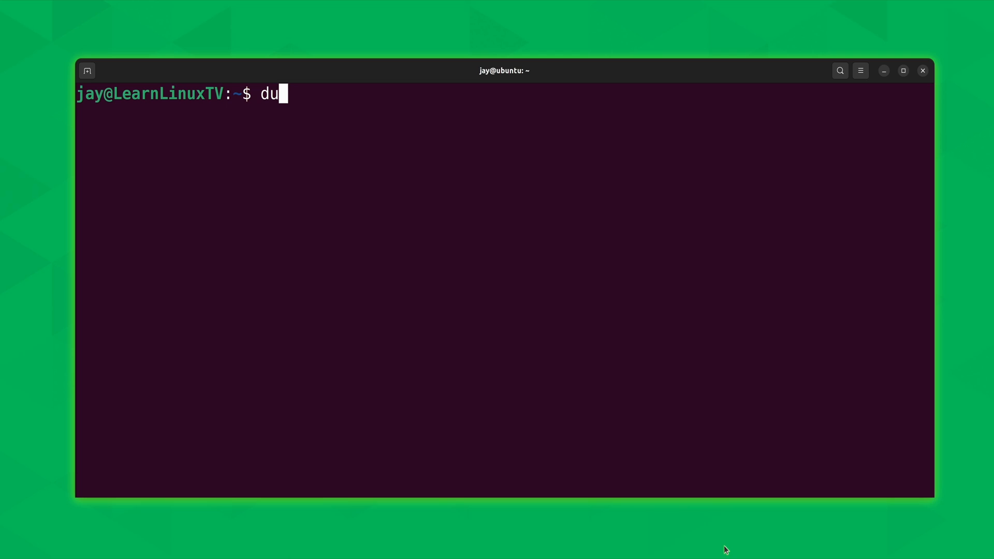
Run du on /home/jay to list every subfolder size, totalling 308408, then clear.
text(/home/jay)
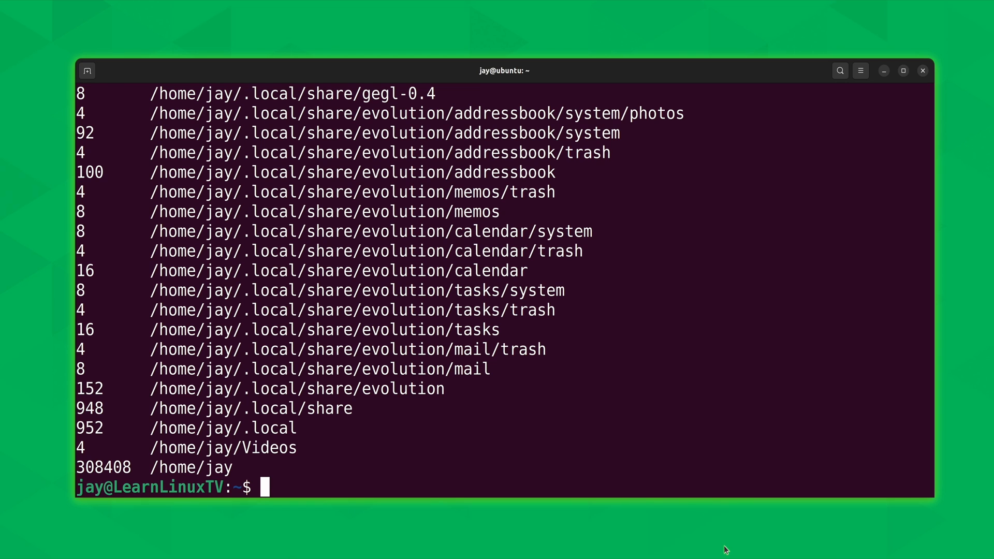
text(du -h --max-depth 1 /home/jay)
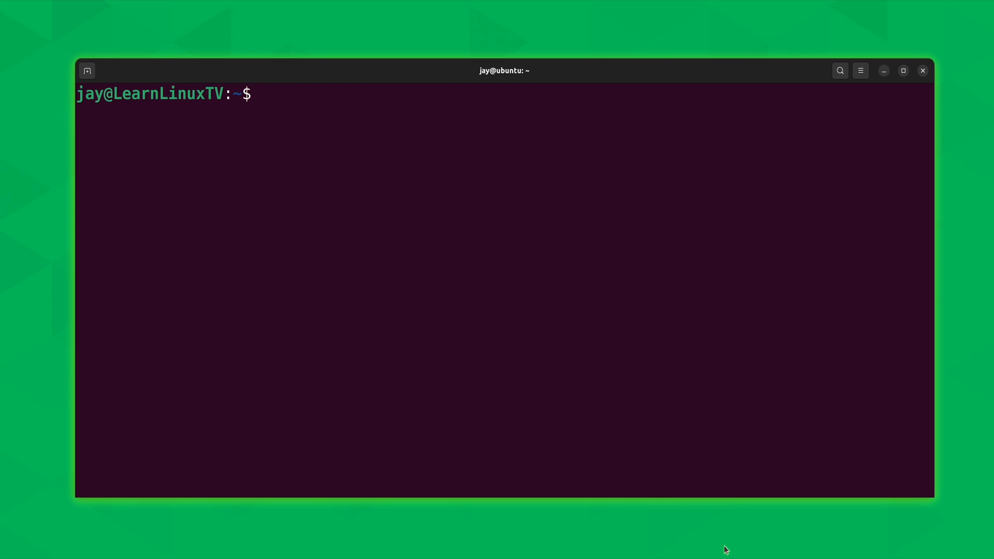
Run "du -hs /home/jay" for a 302M summary, then extend it to include /etc.
text(du -h)
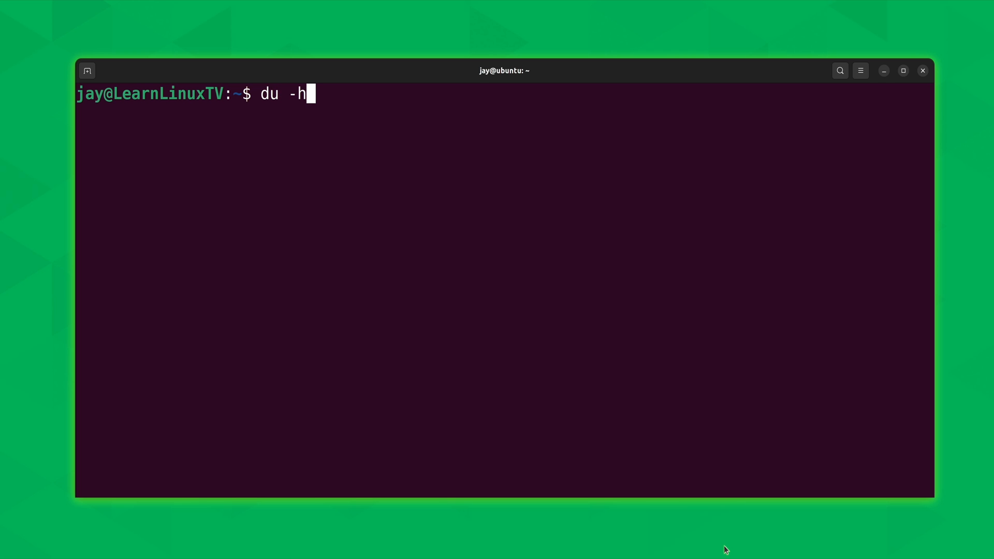
text(s)
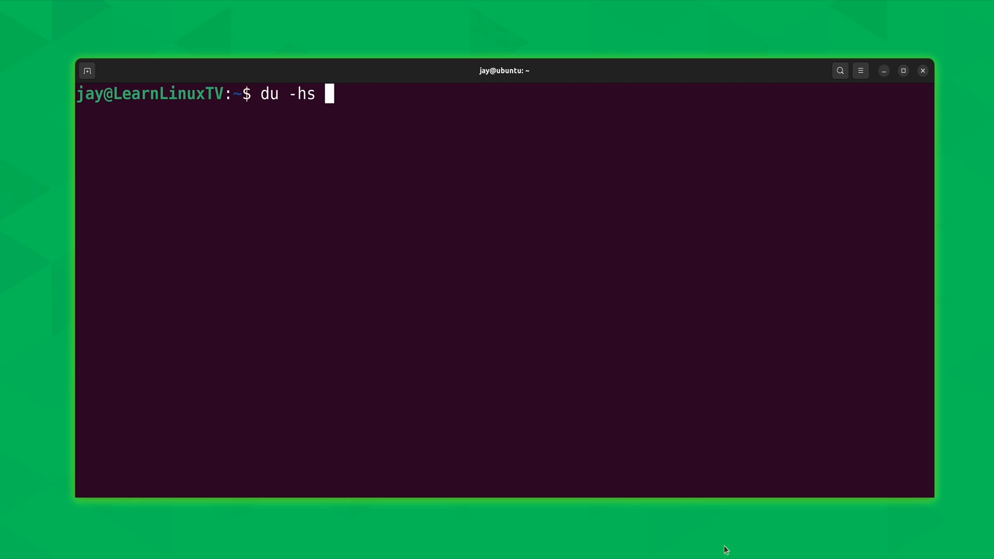
text(/home/jay)
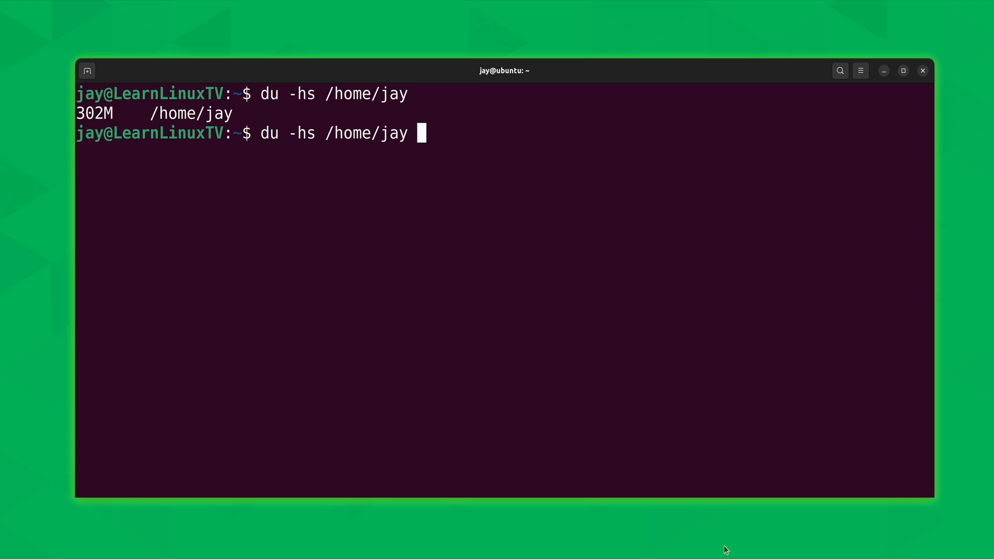
text(/etc)
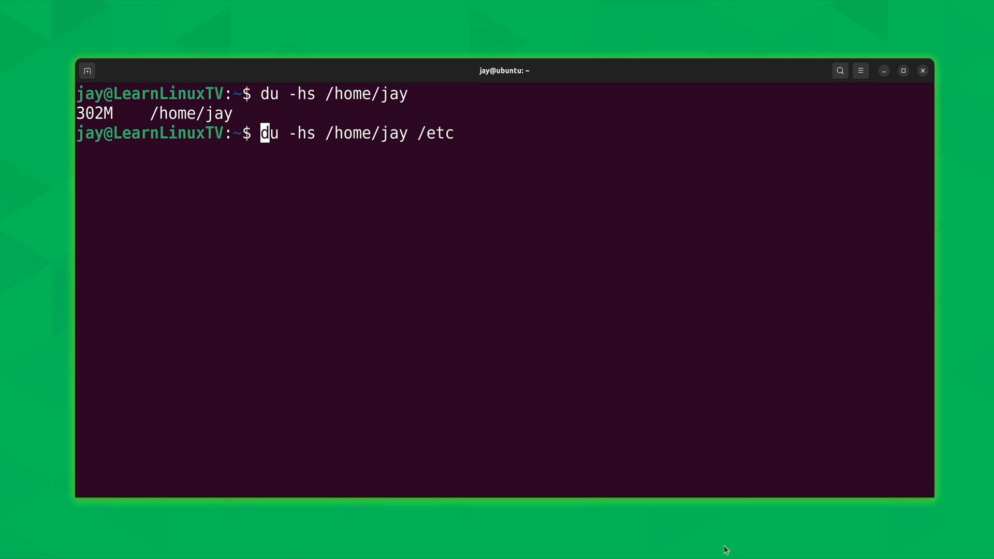
Prefix the /home/jay and /etc summary with sudo and run it, then clear.
text(sudo)
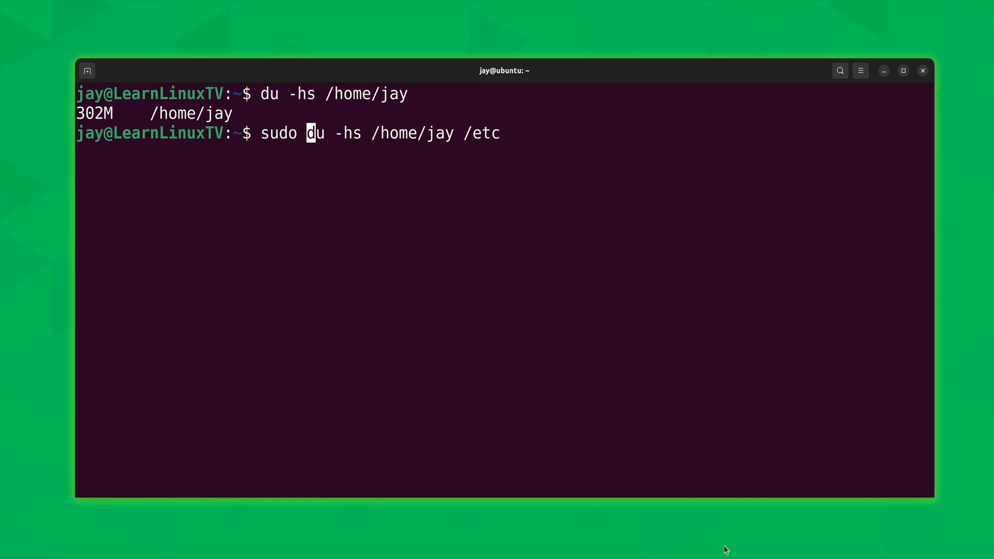
key(End)
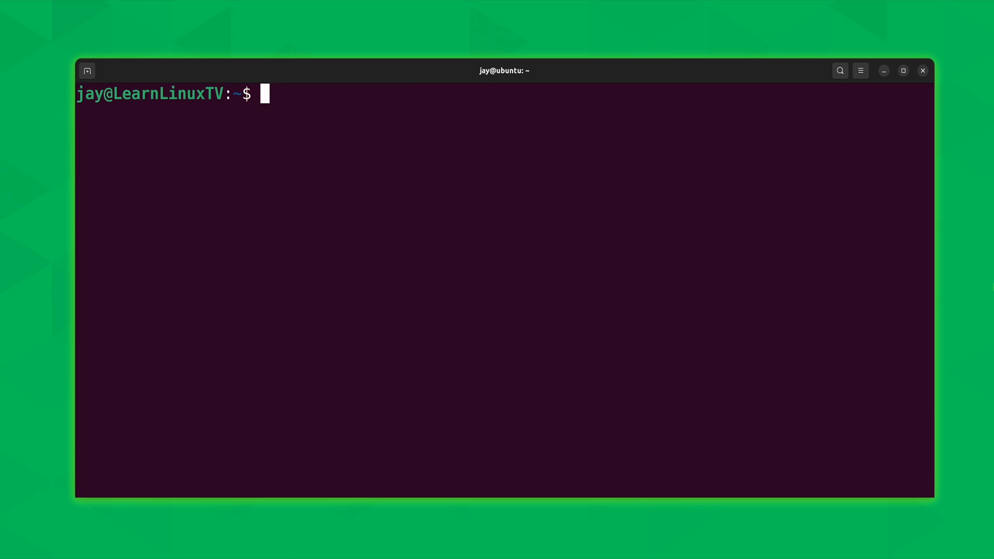
Compose "sudo du -hsc /home/jay /etc" to add a grand total line.
text(sudo du -hs /home/jay /etc)
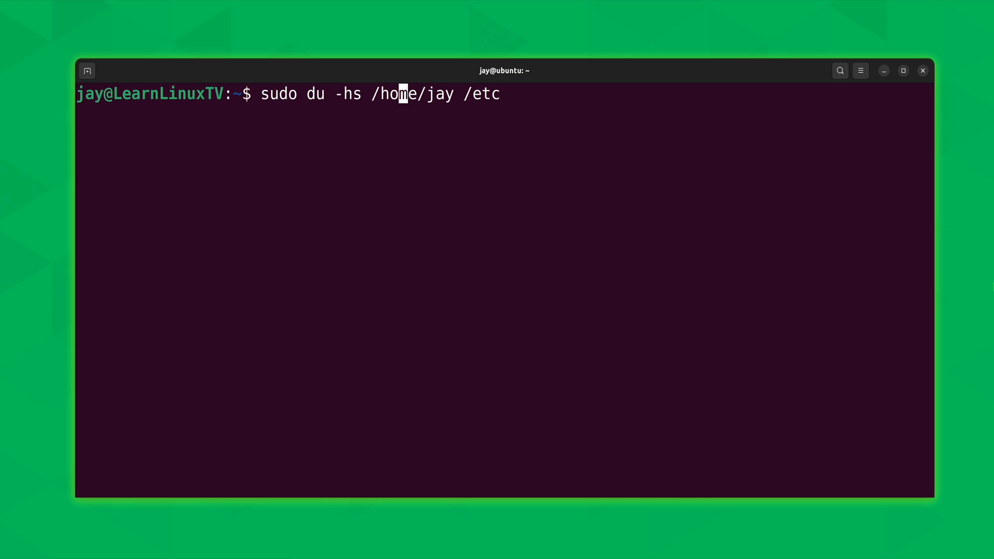
text(c)
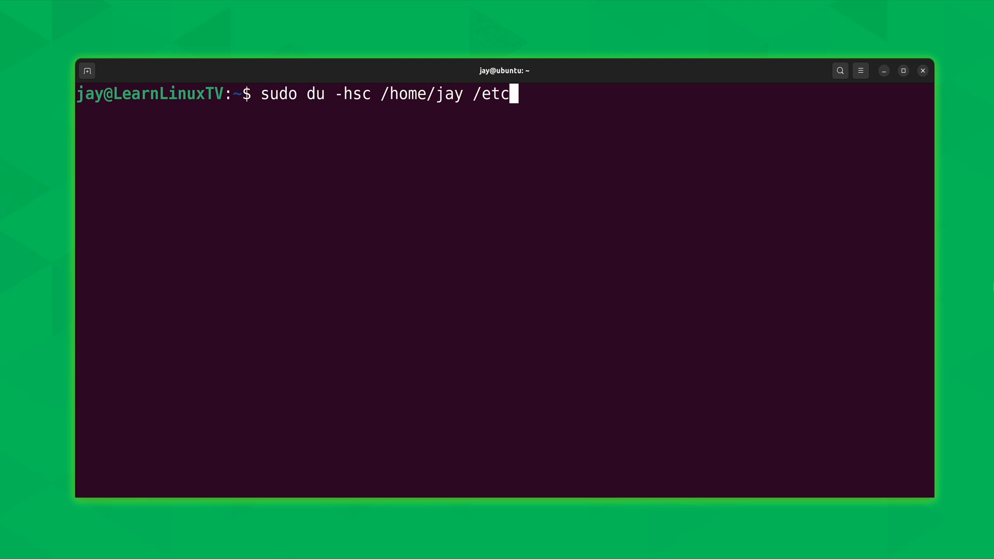
Run "sudo du -hsc /home/jay" (302M total), then try /home/jay/* and clear.
key(BackSpace)
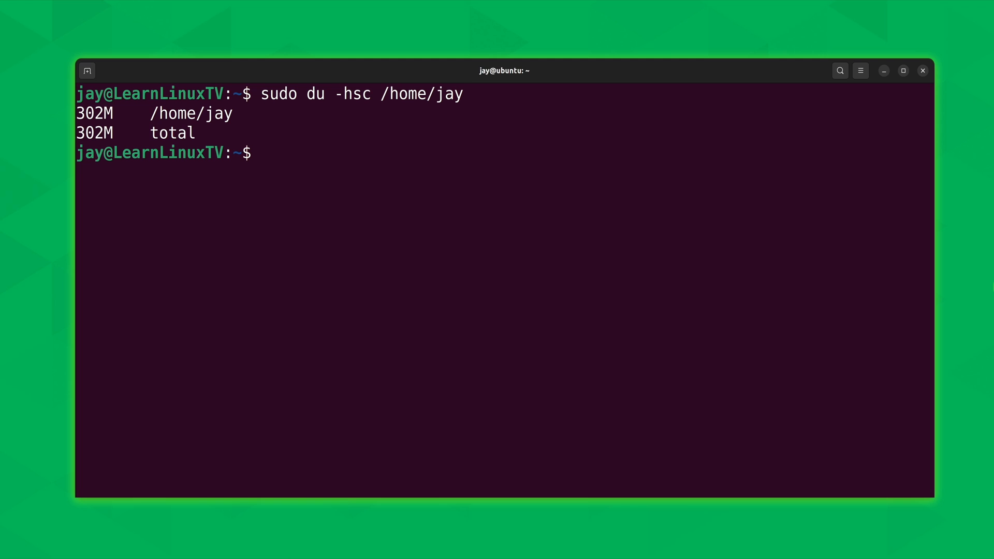
text(sudo du -hsc /home/jay)
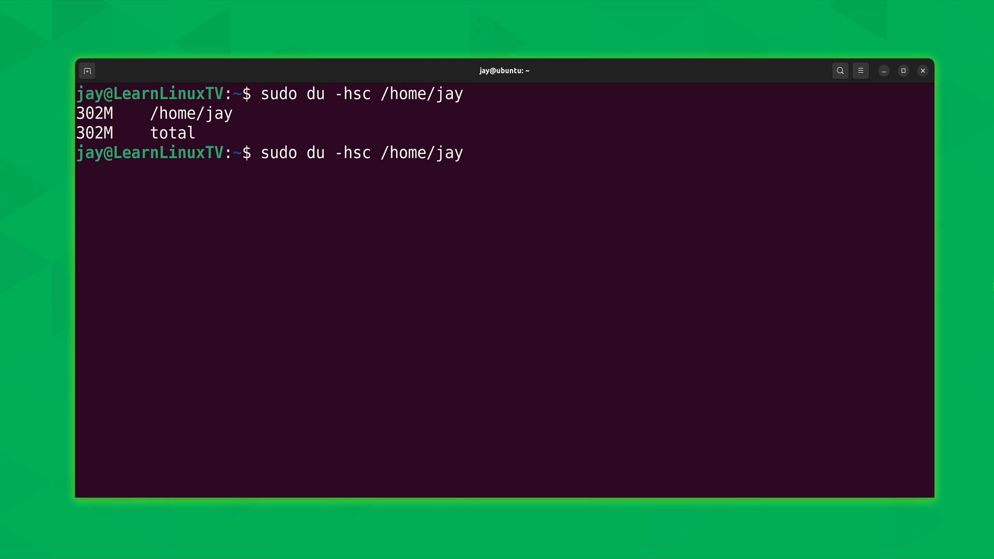
text(/*)
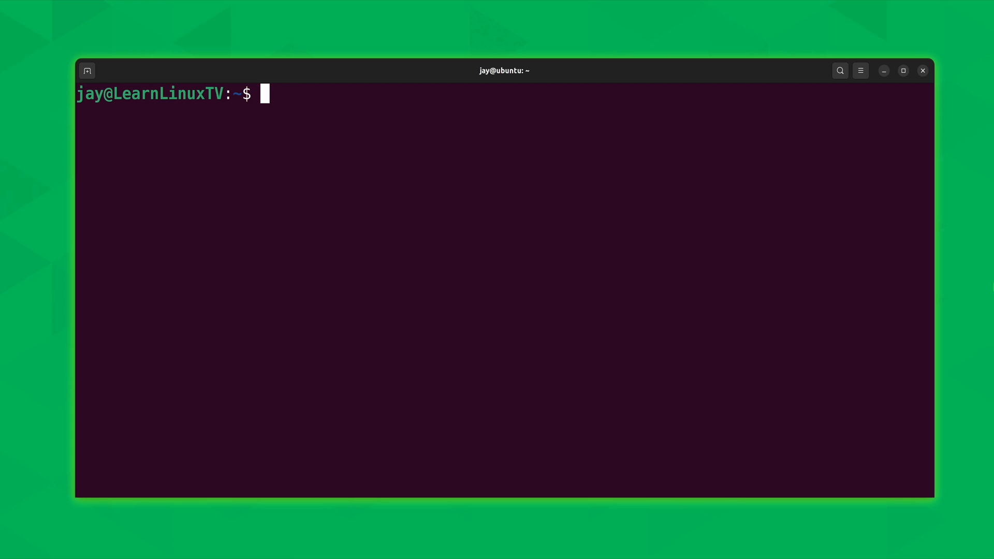
Scan /home/jay with ncdu (301.9 MiB) and open the 254.3 MiB Documents folder.
text(ncdu)
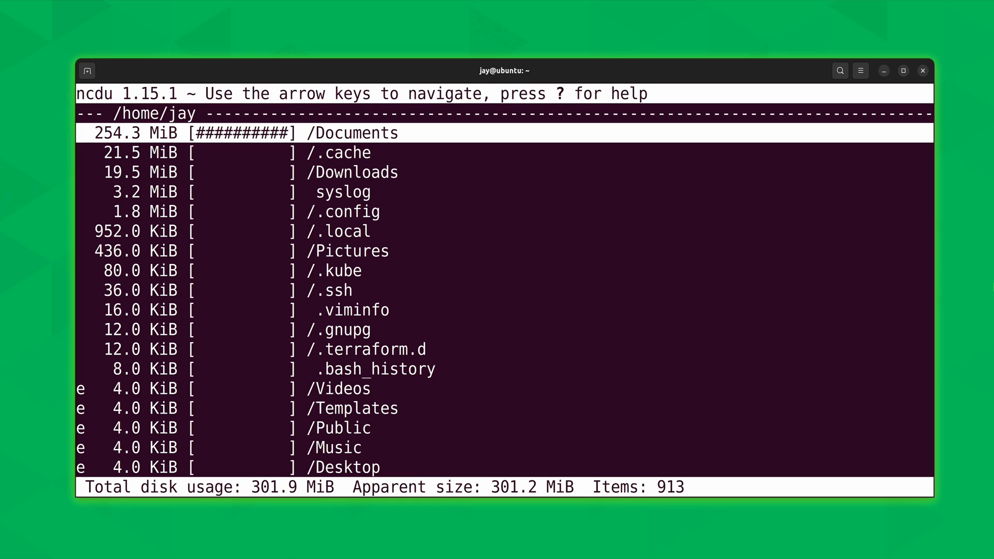
key(Down)
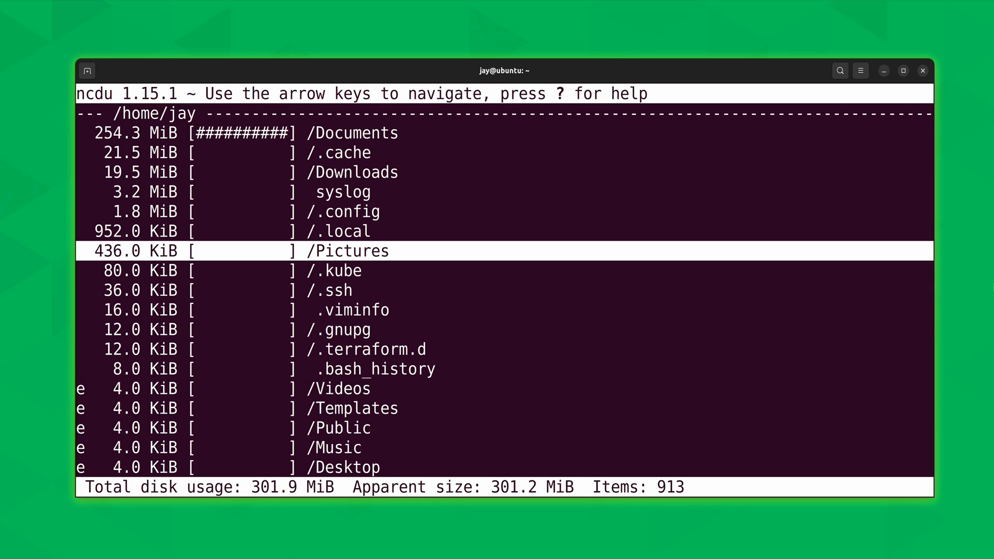
key(Up)
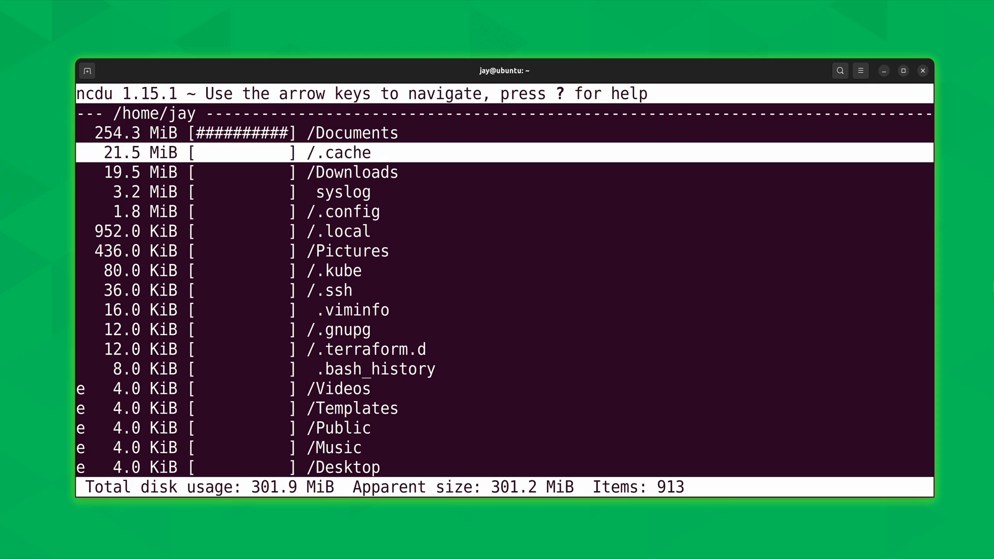
key(Up)
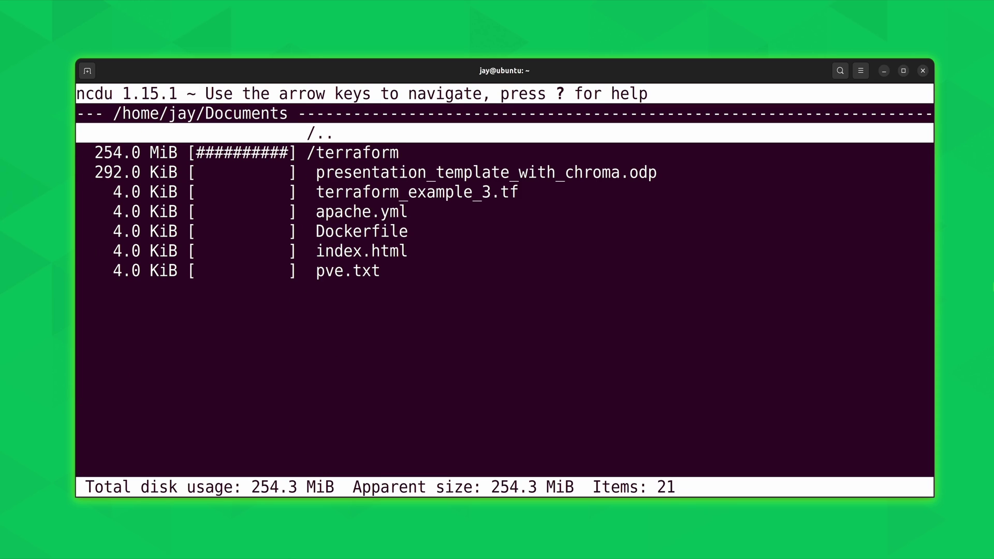
Open Documents/terraform (254.0 MiB), mostly the hidden .terraform directory.
key(Down)
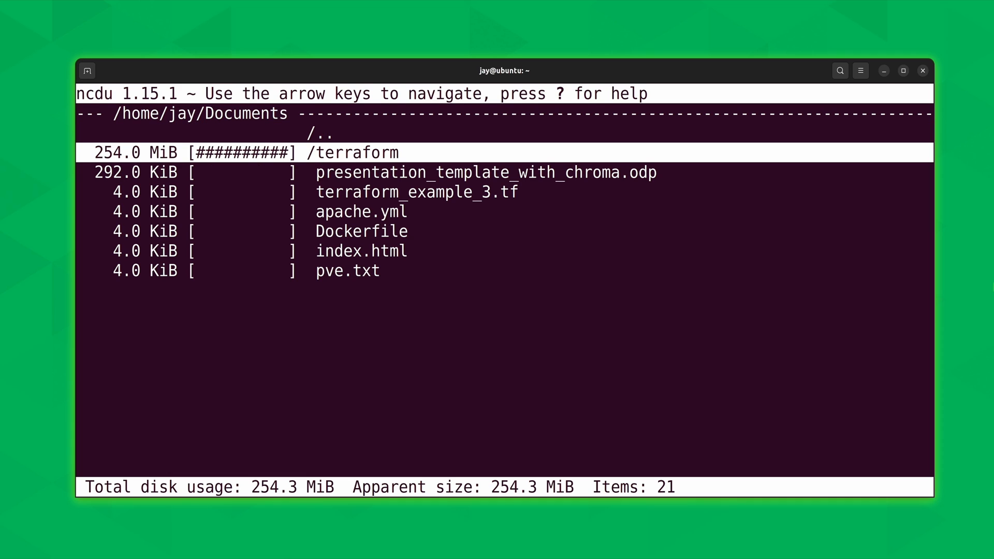
key(enter)
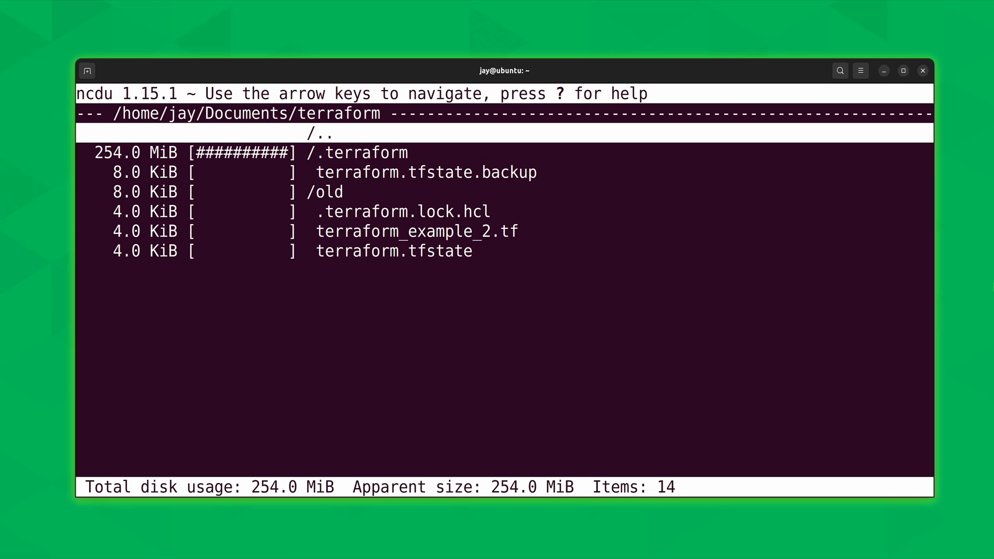